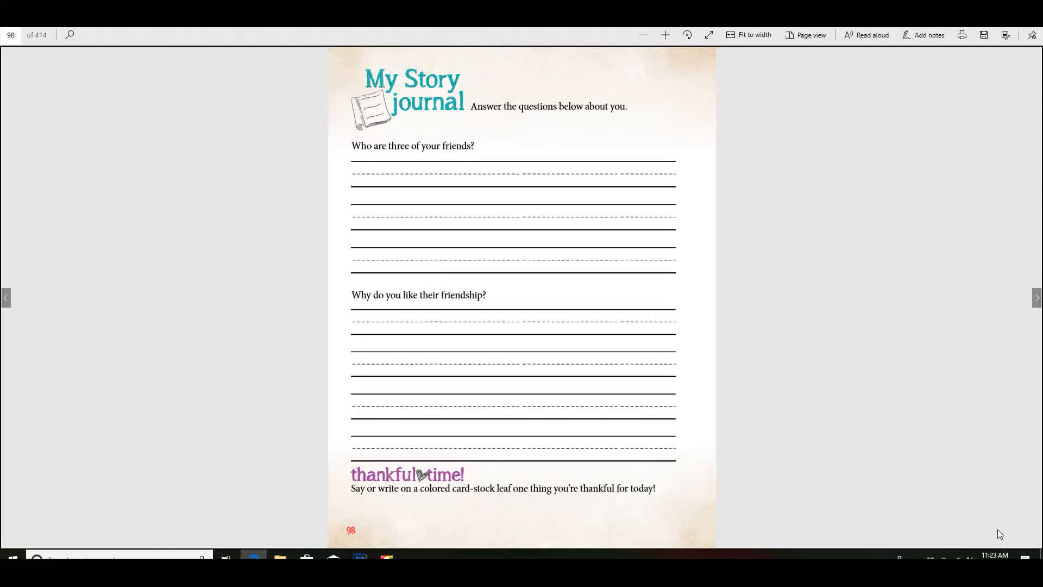
mouse_move(503, 166)
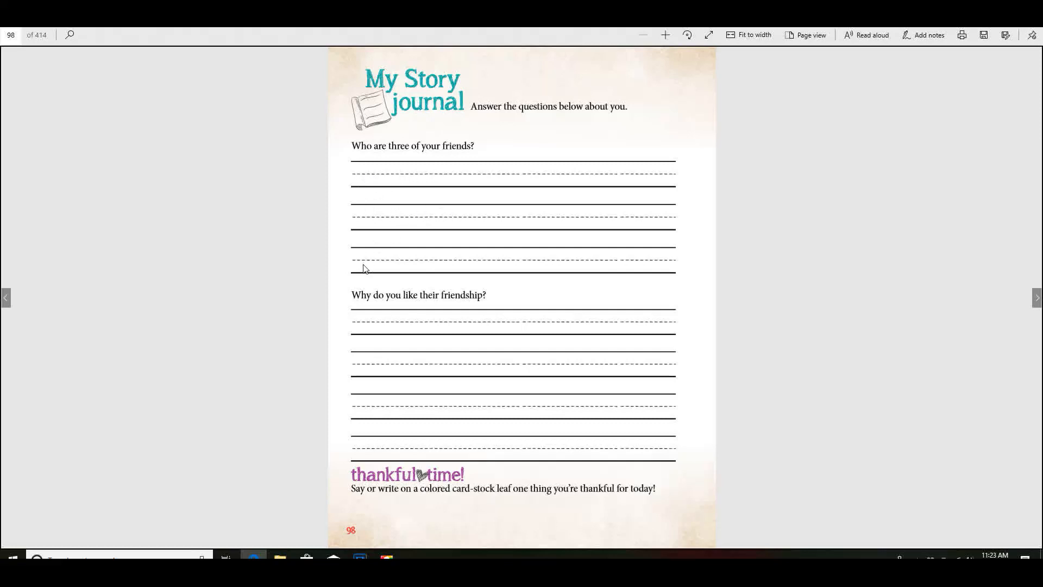
mouse_move(469, 270)
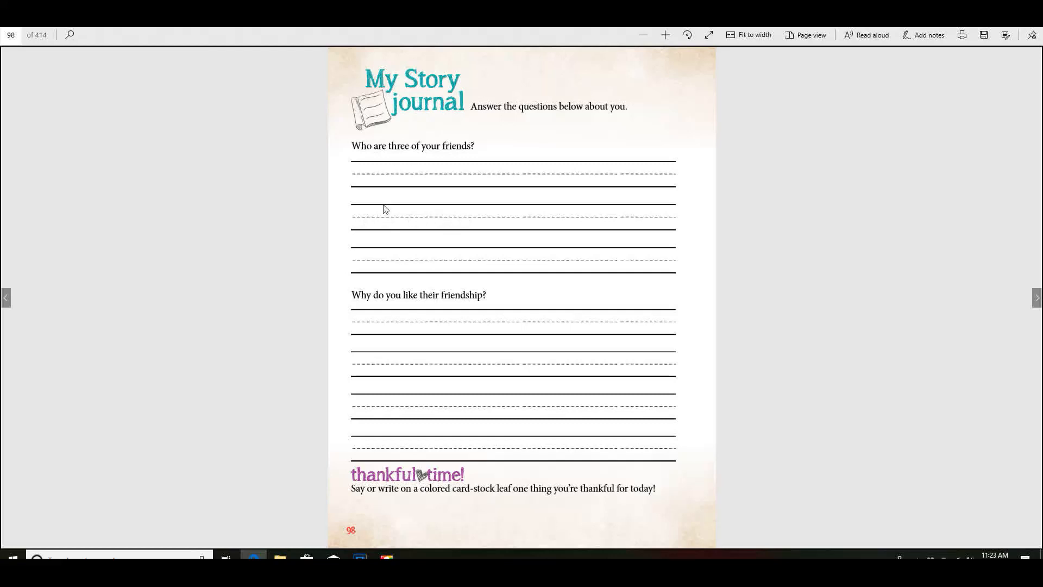
mouse_move(387, 184)
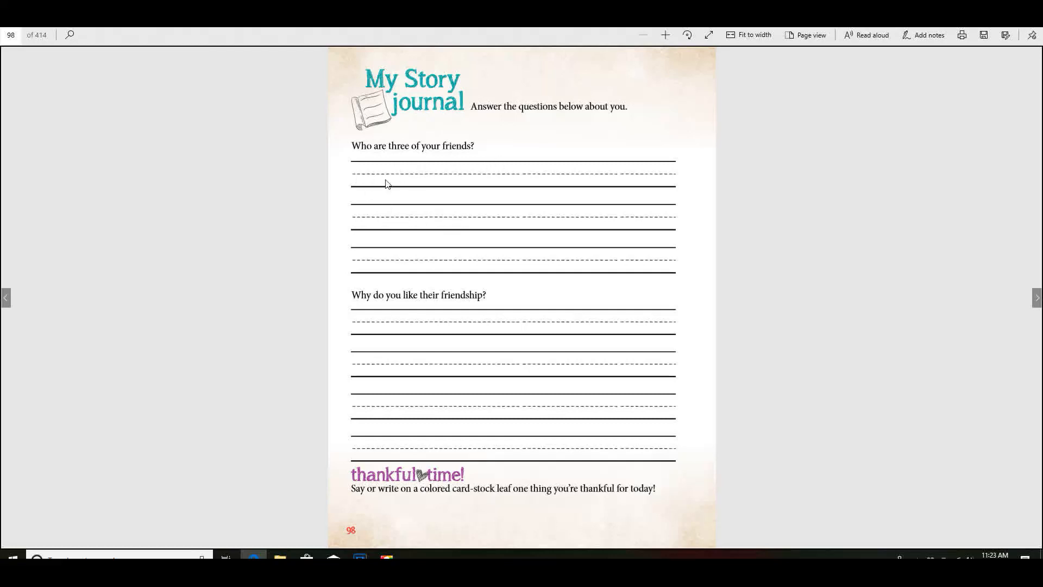
mouse_move(506, 267)
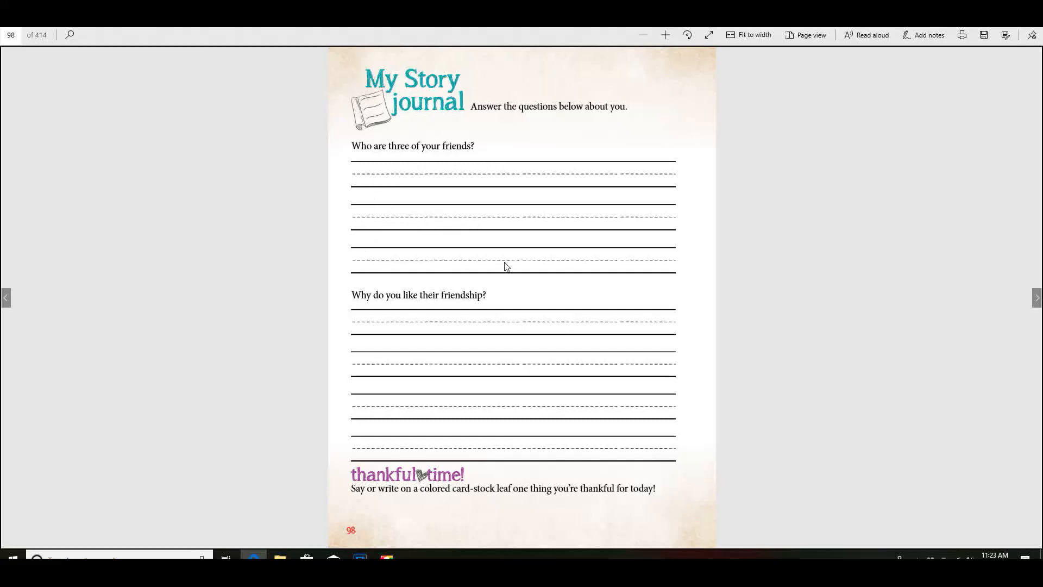
mouse_move(466, 318)
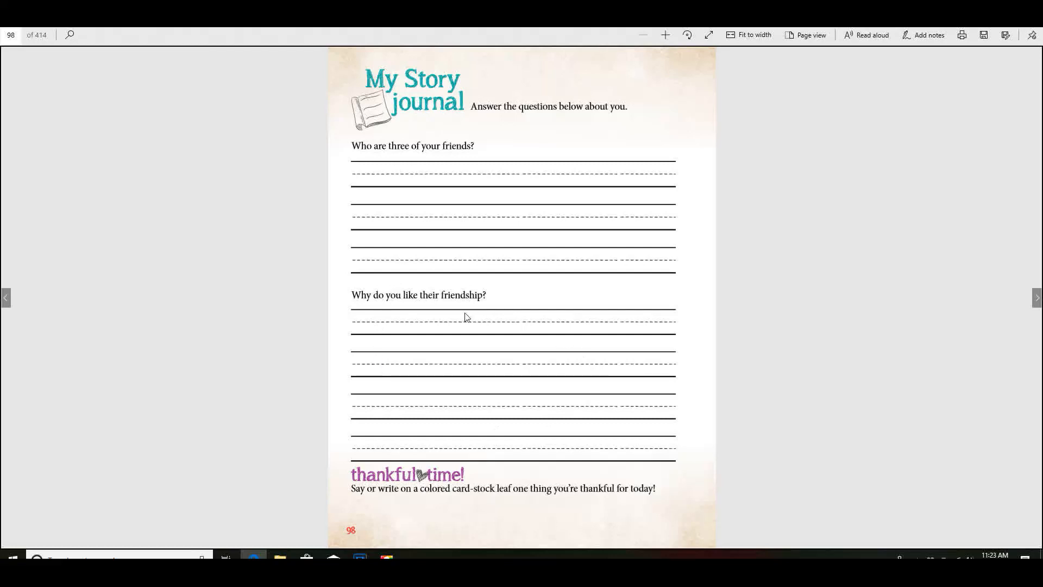
mouse_move(447, 198)
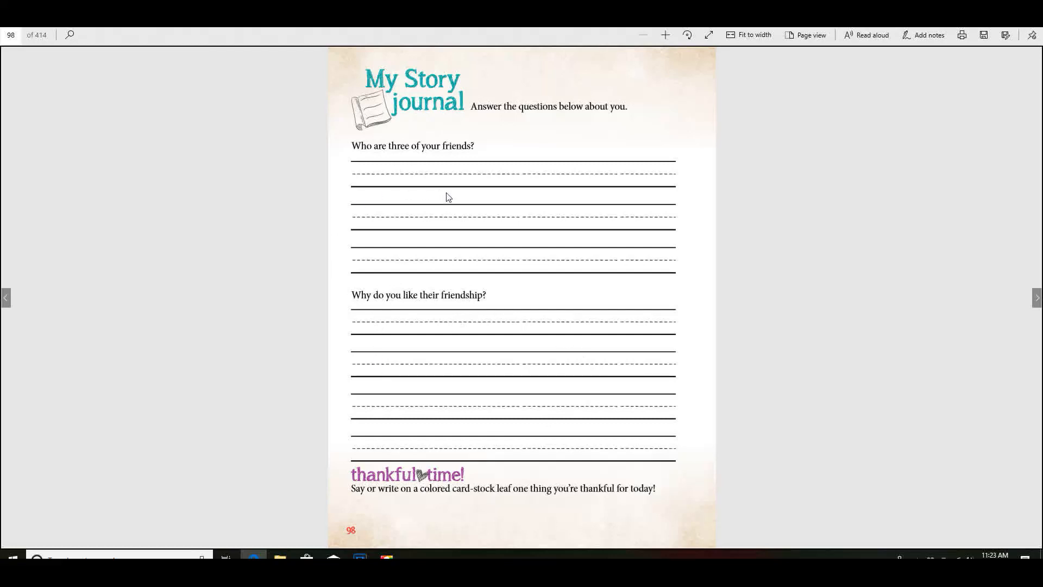
mouse_move(541, 446)
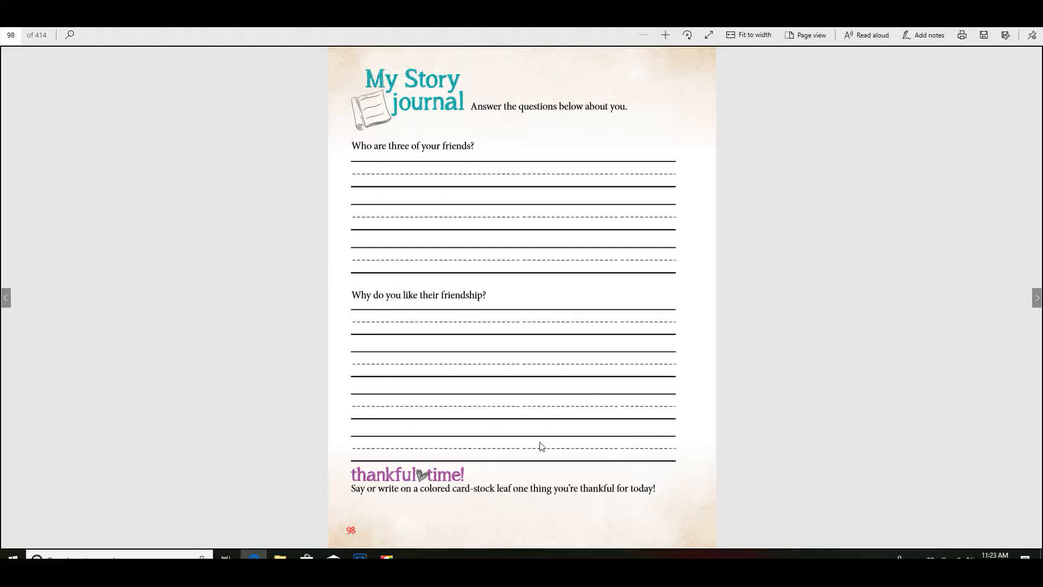
click(6, 298)
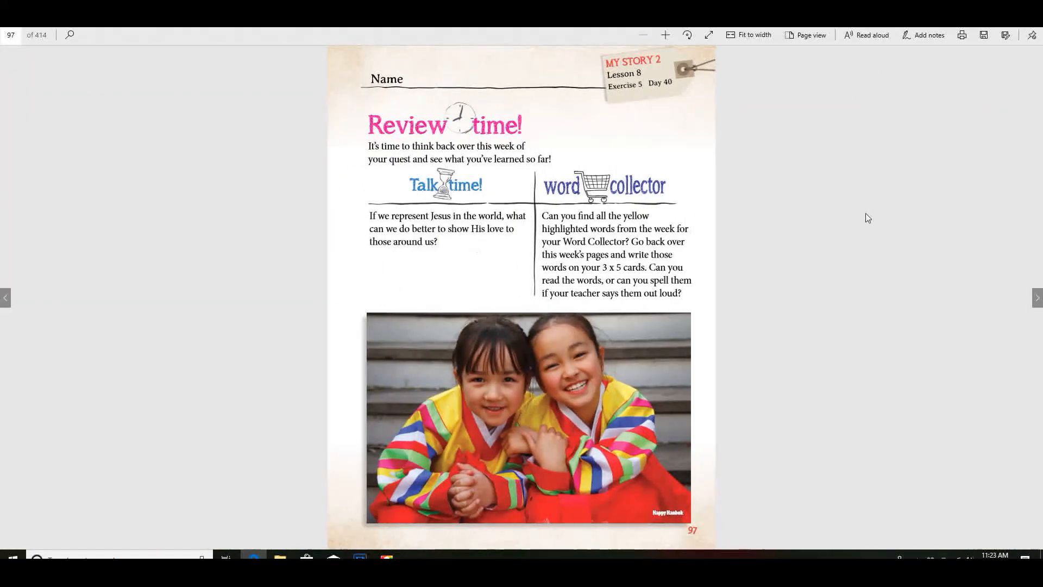
mouse_move(1037, 298)
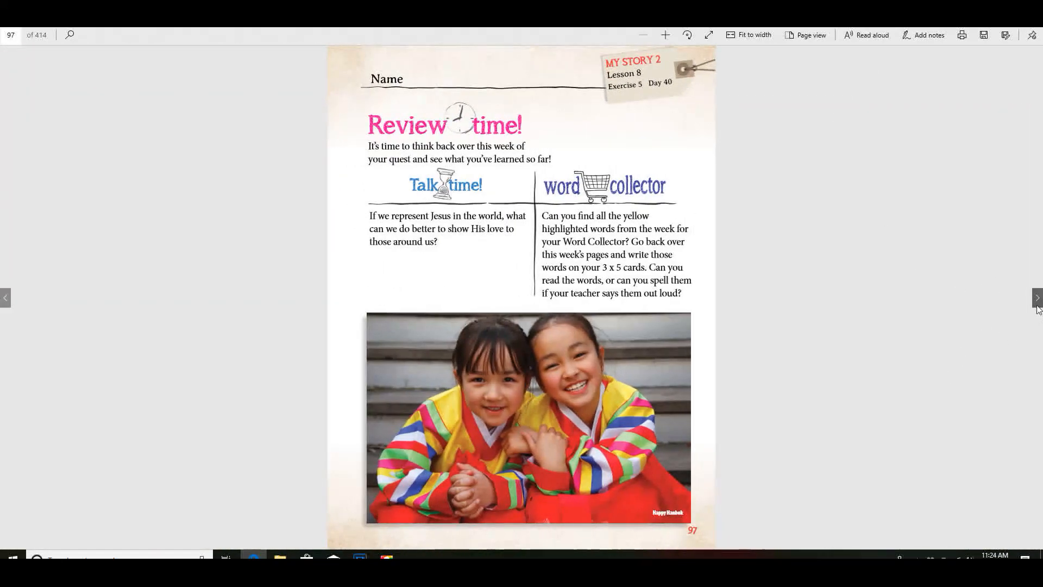
click(1036, 298)
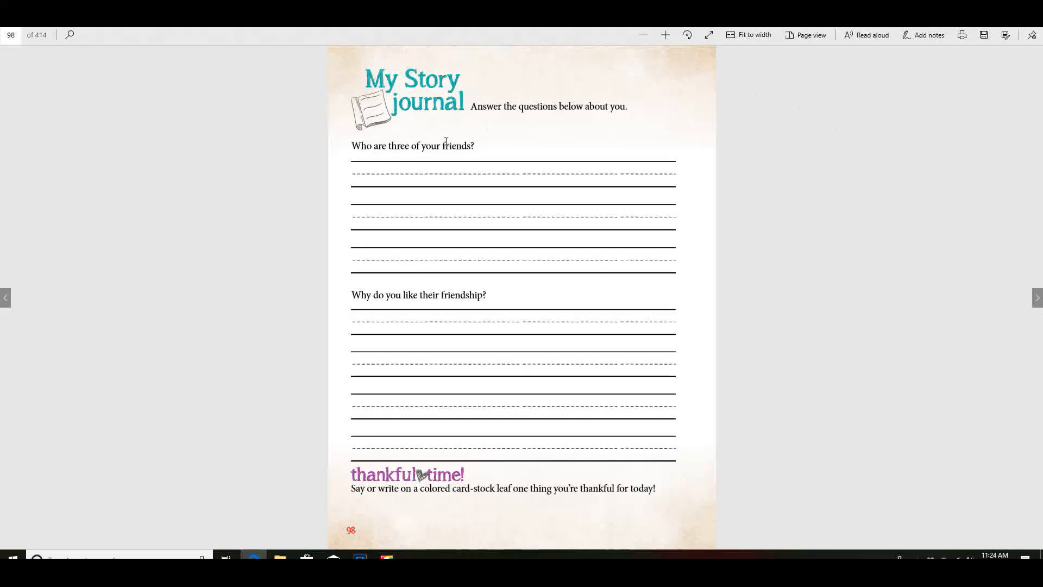
mouse_move(436, 284)
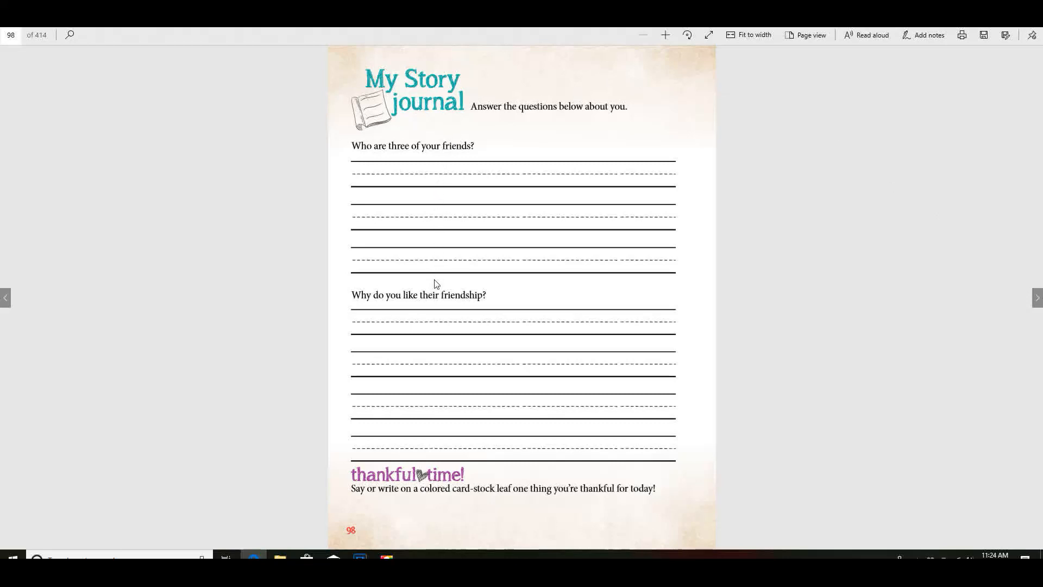
mouse_move(435, 439)
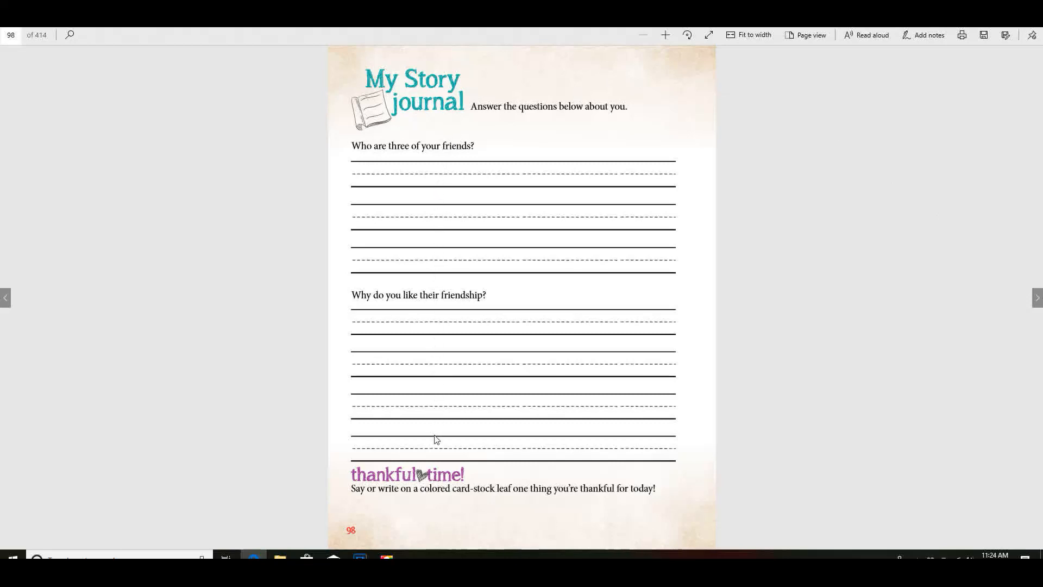
mouse_move(467, 457)
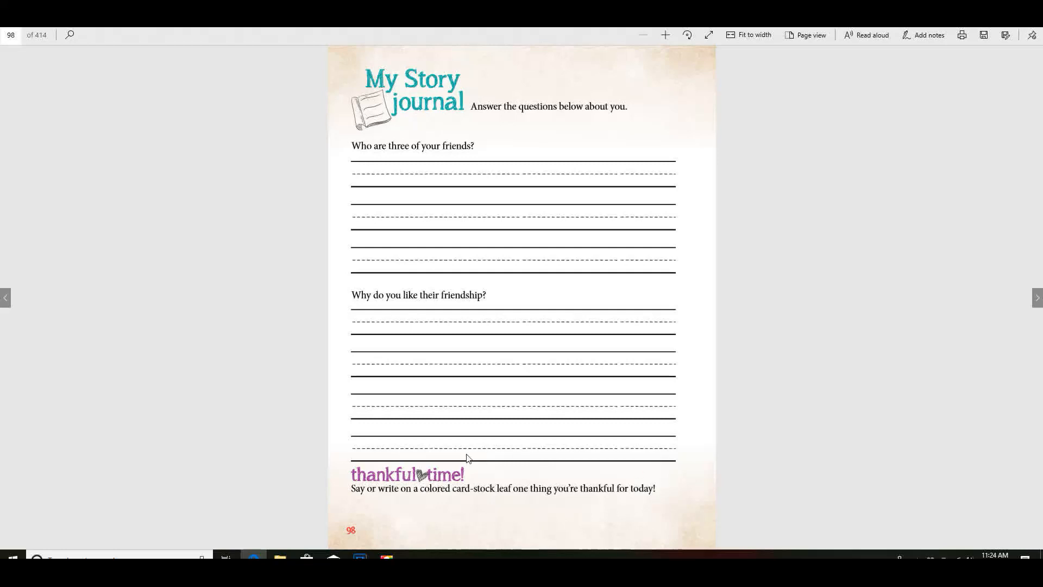
mouse_move(645, 527)
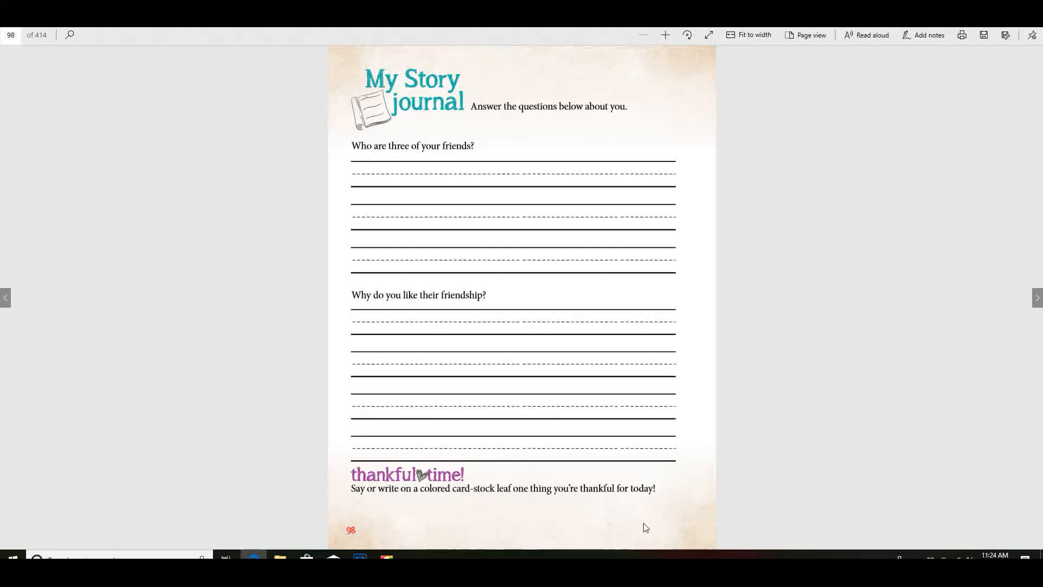